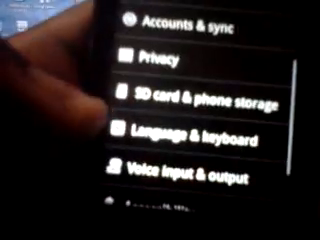
scroll("down", 3)
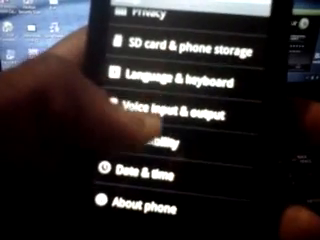